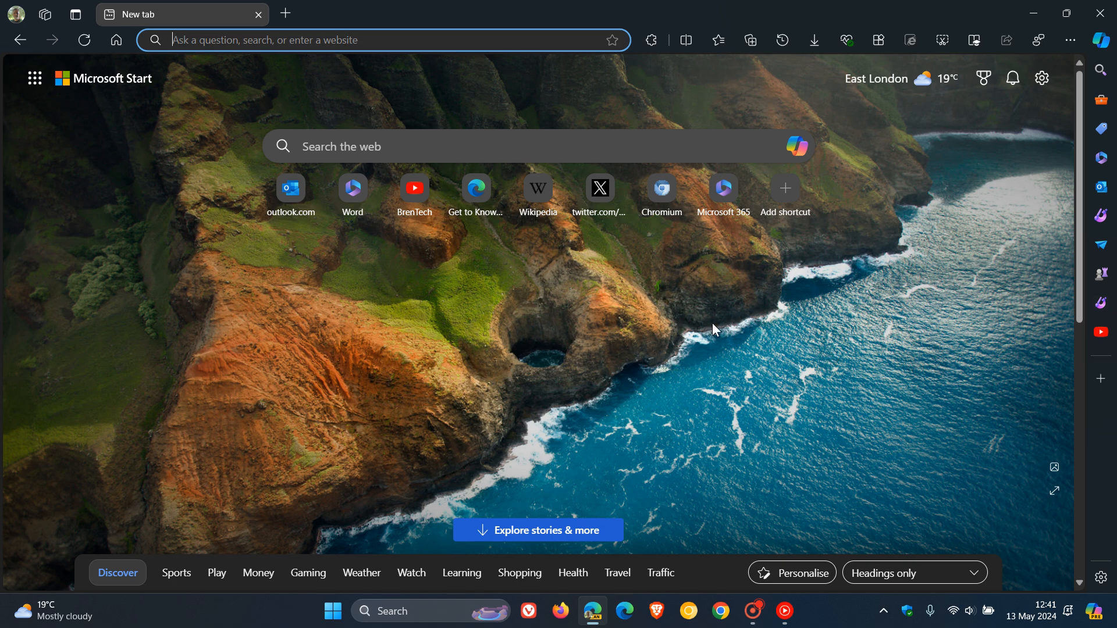
pyautogui.moveTo(582, 354)
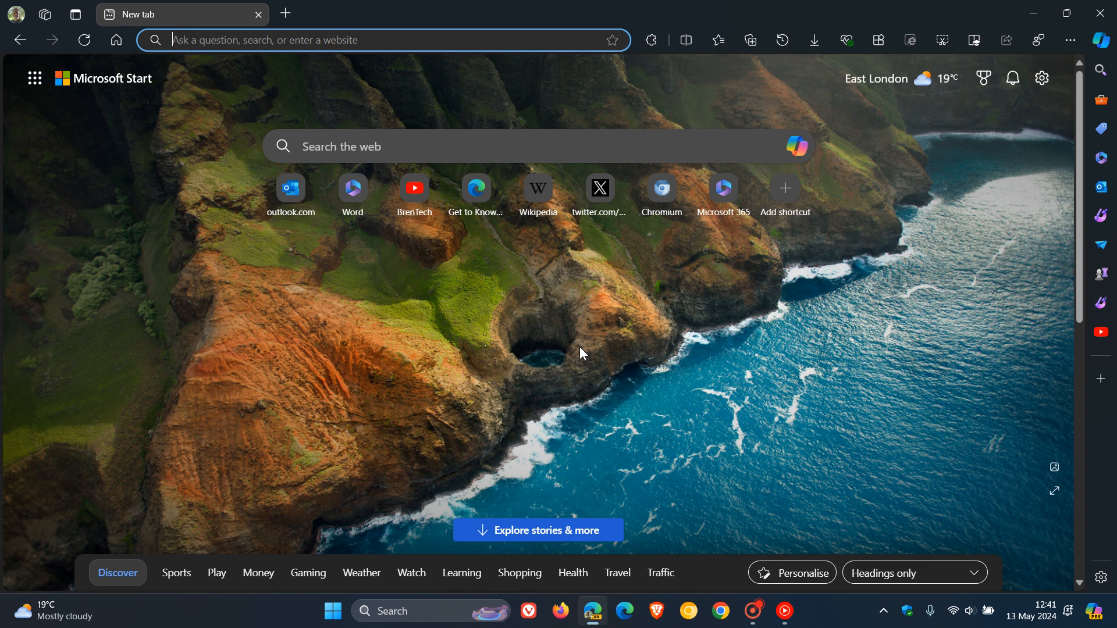
pyautogui.moveTo(33, 78)
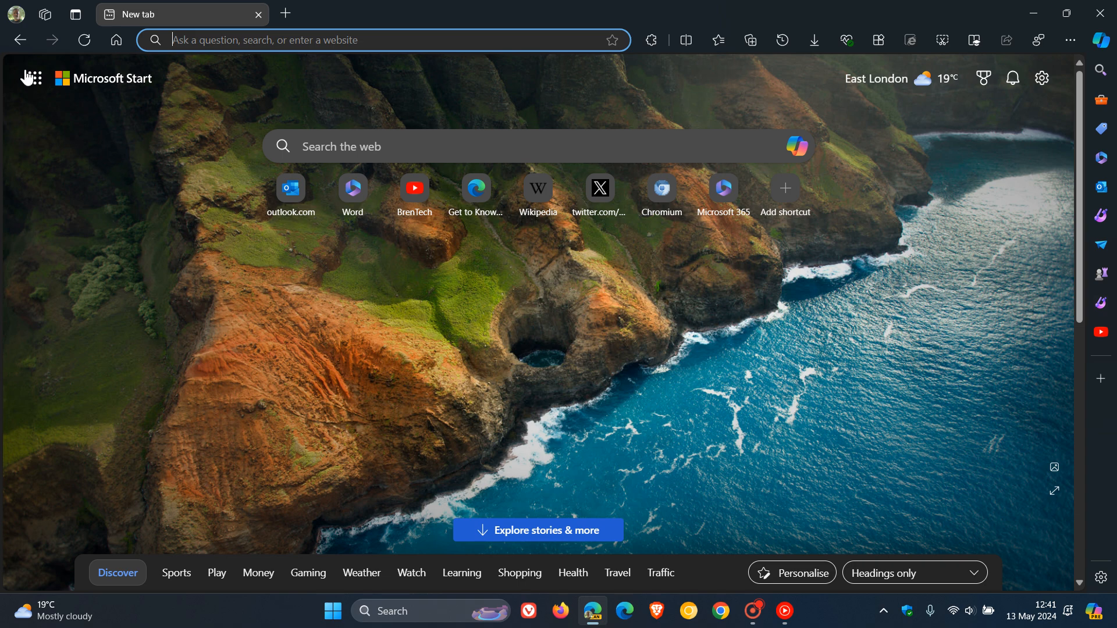
# Reach Edge's Settings Profiles page via the profile avatar's Settings gear.
pyautogui.click(11, 15)
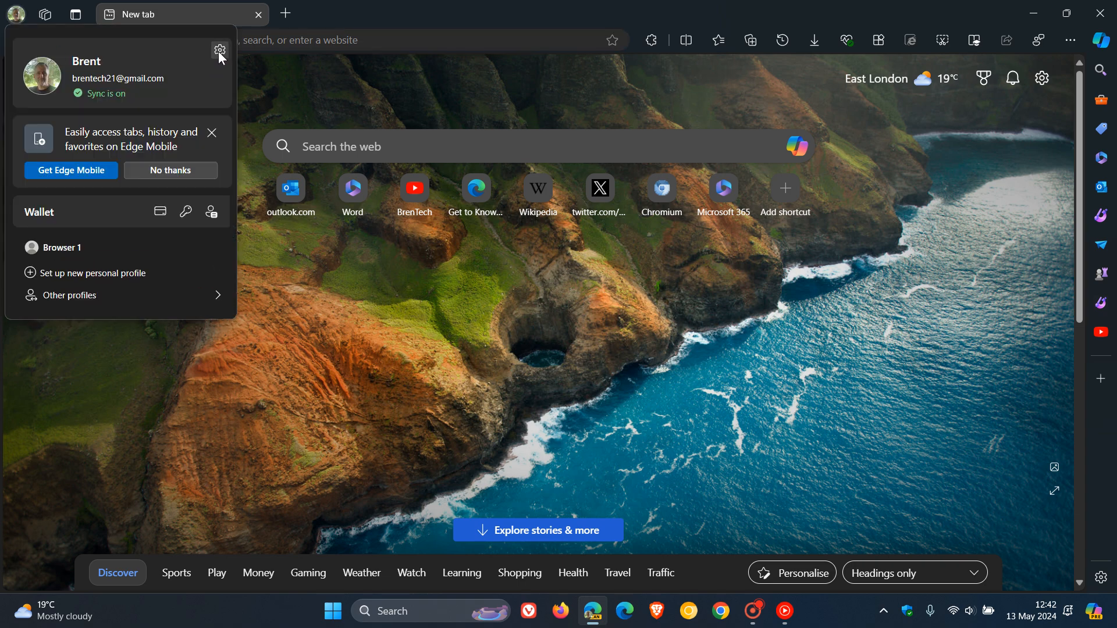
pyautogui.click(219, 52)
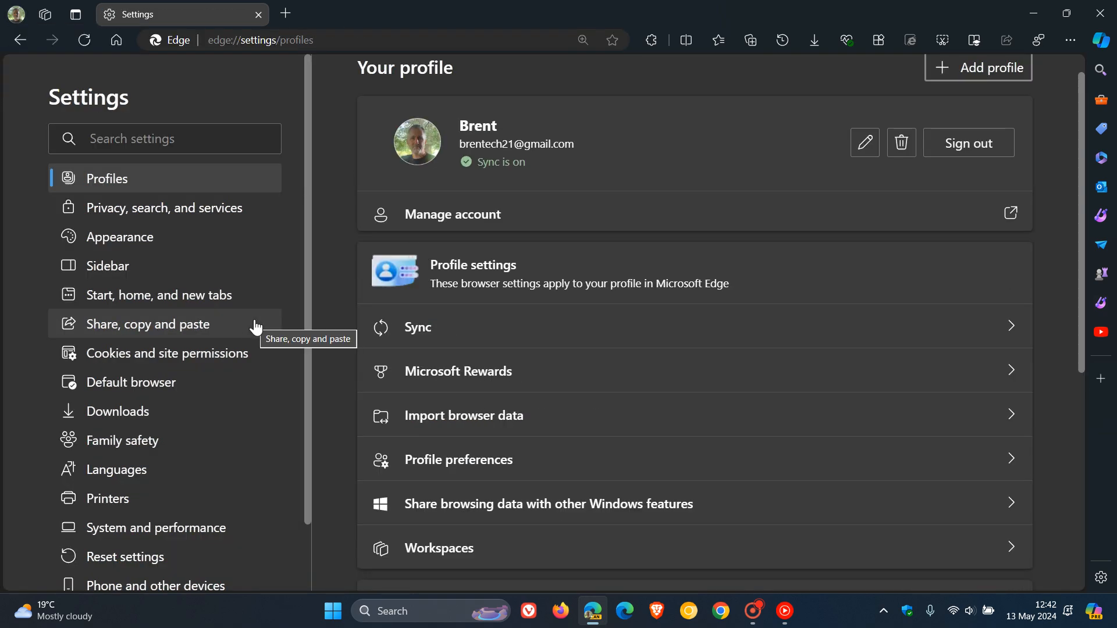
pyautogui.moveTo(207, 261)
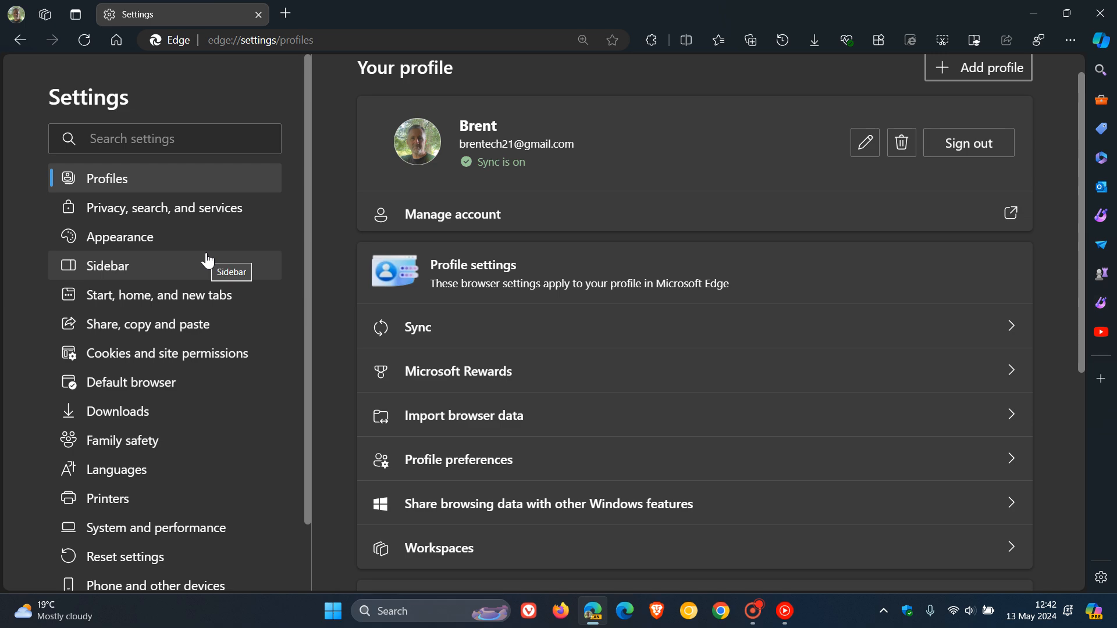
pyautogui.scroll(-3)
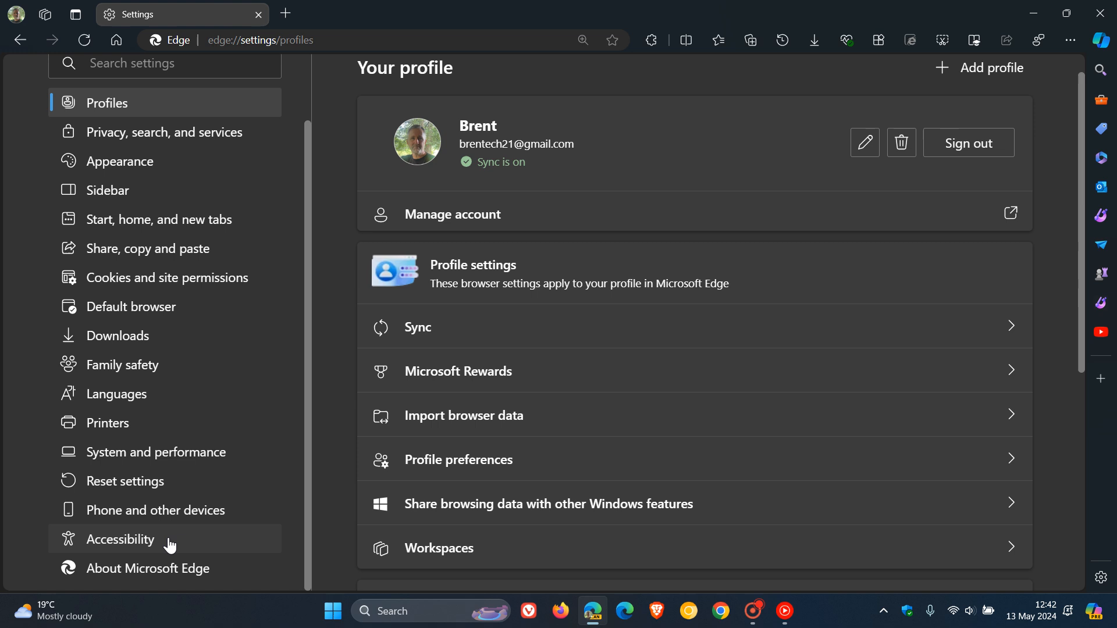
# Go to the Accessibility section of Edge Settings from the sidebar.
pyautogui.click(119, 540)
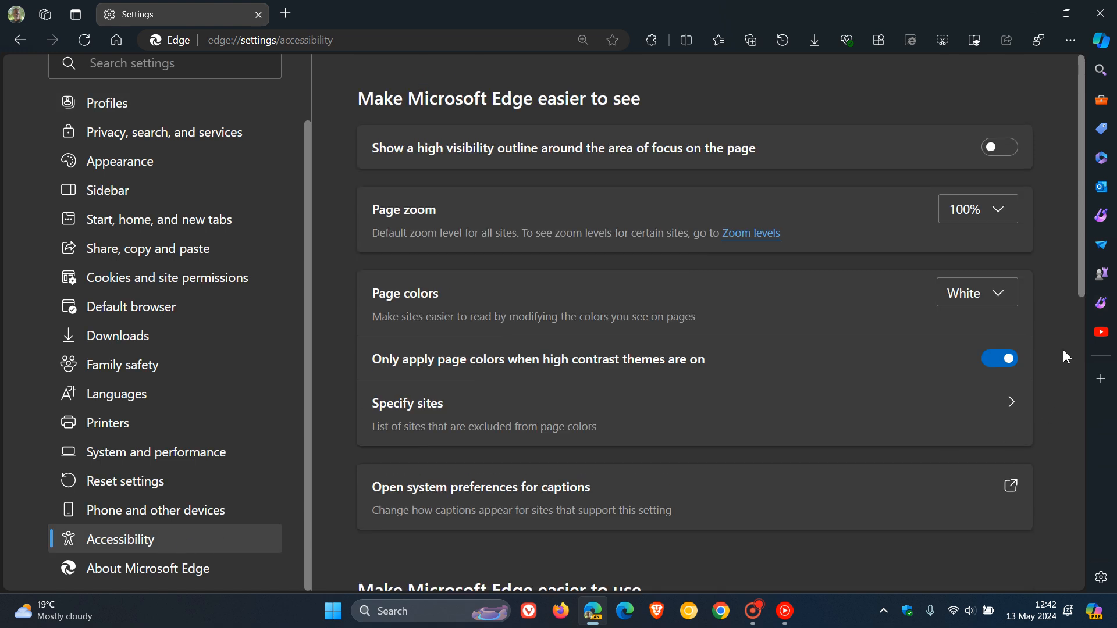
pyautogui.moveTo(710, 94)
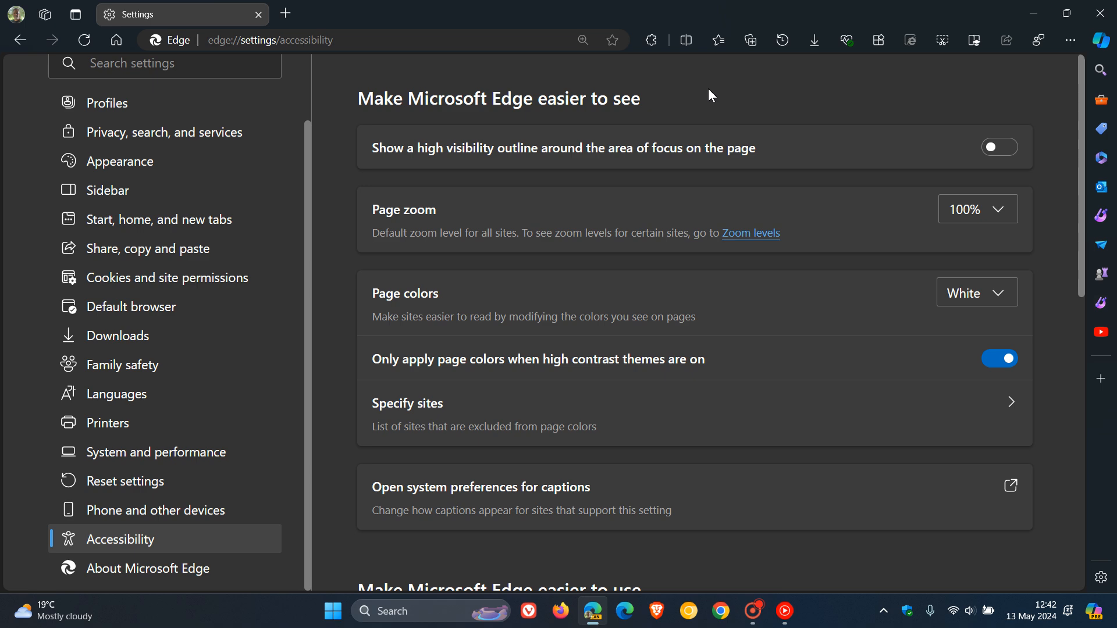
pyautogui.moveTo(445, 344)
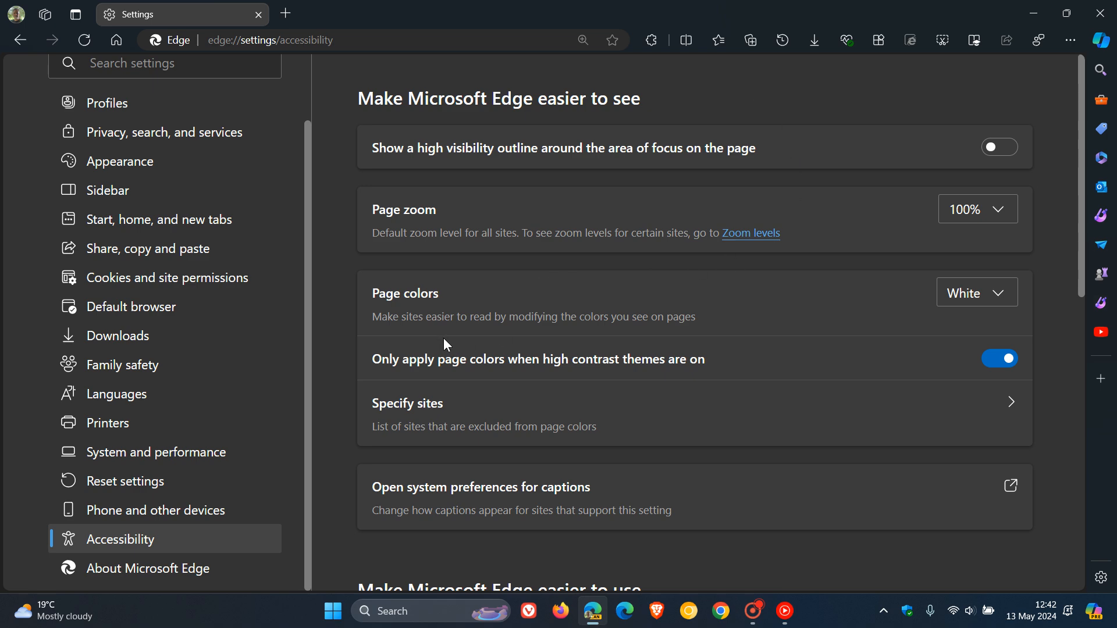
pyautogui.moveTo(587, 336)
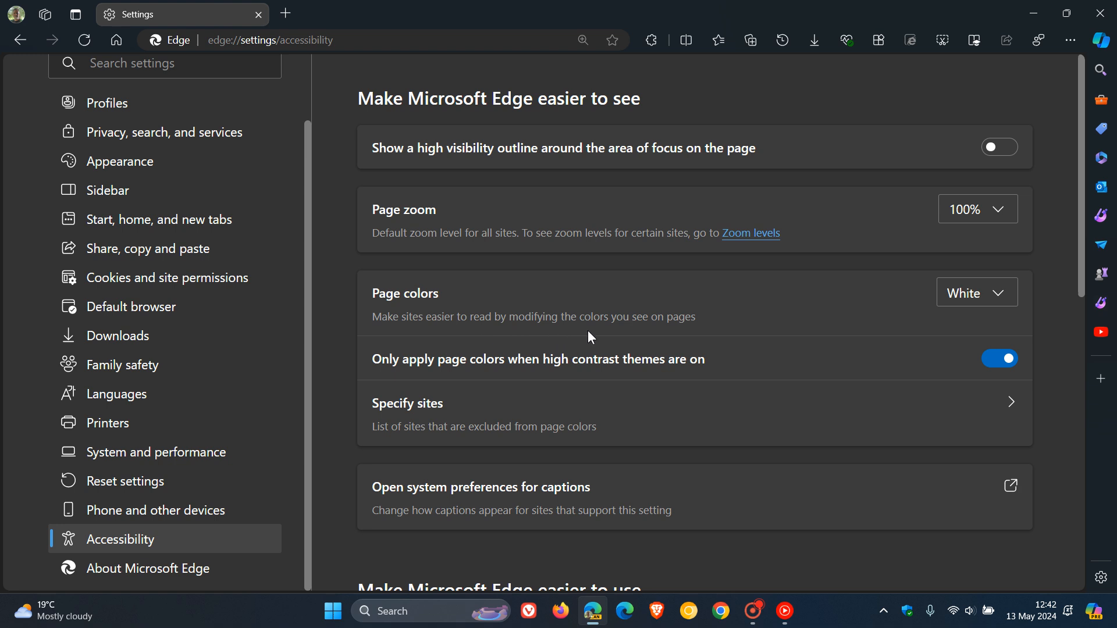
pyautogui.moveTo(727, 328)
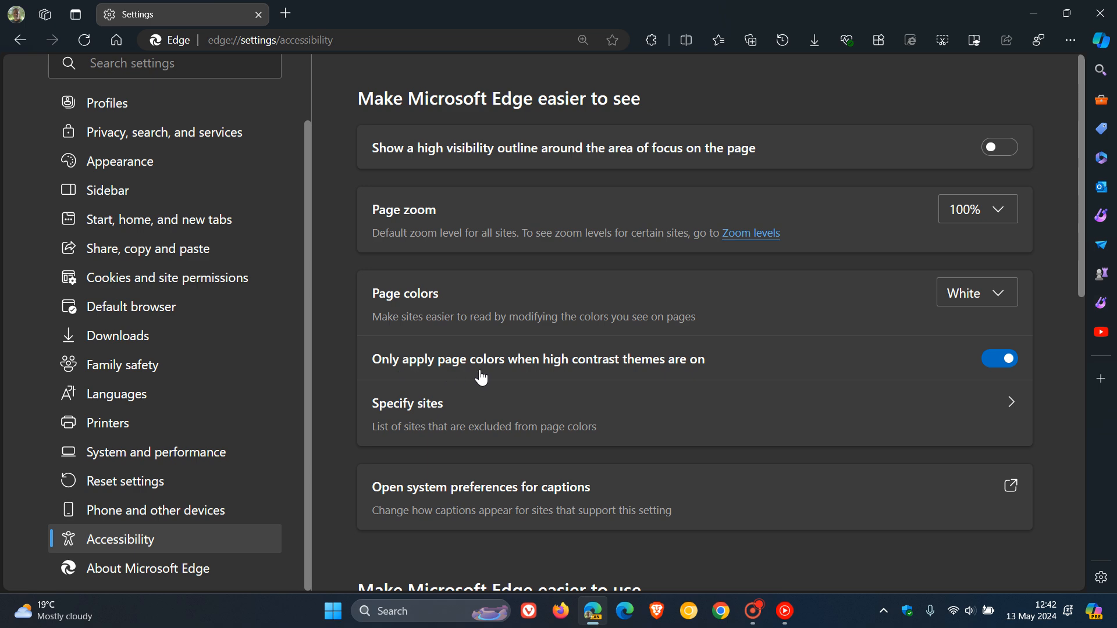
pyautogui.moveTo(708, 370)
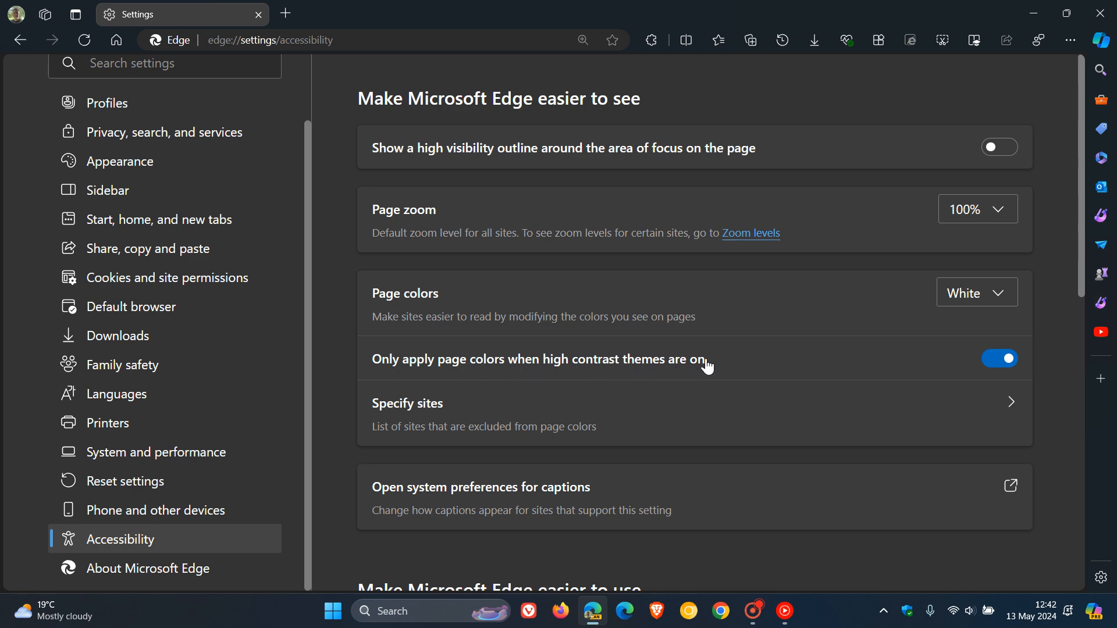
pyautogui.moveTo(458, 415)
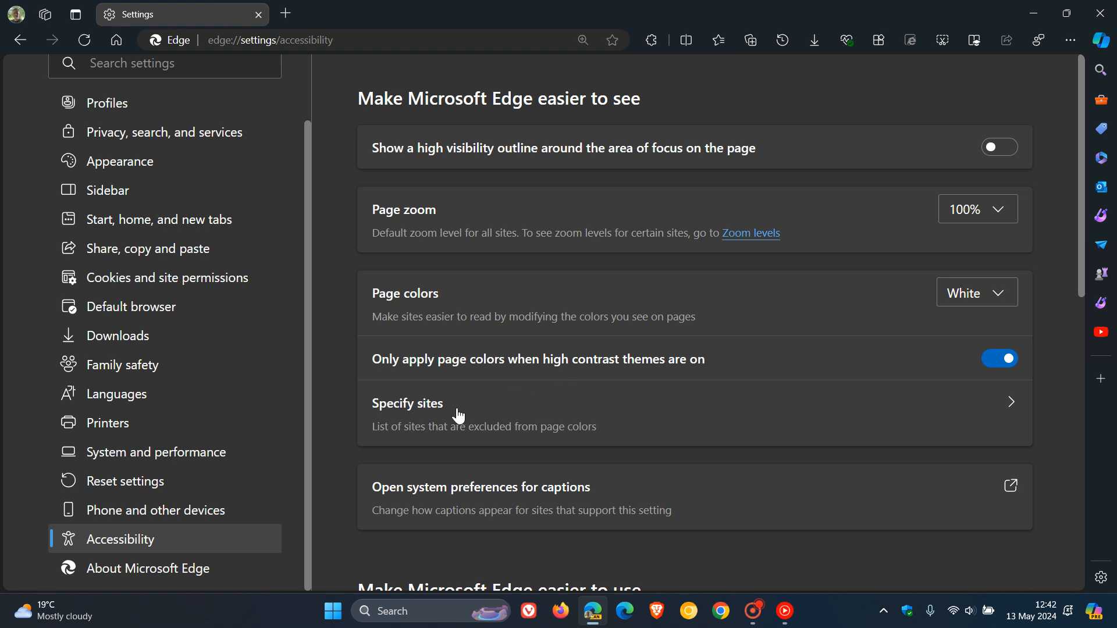
pyautogui.moveTo(564, 399)
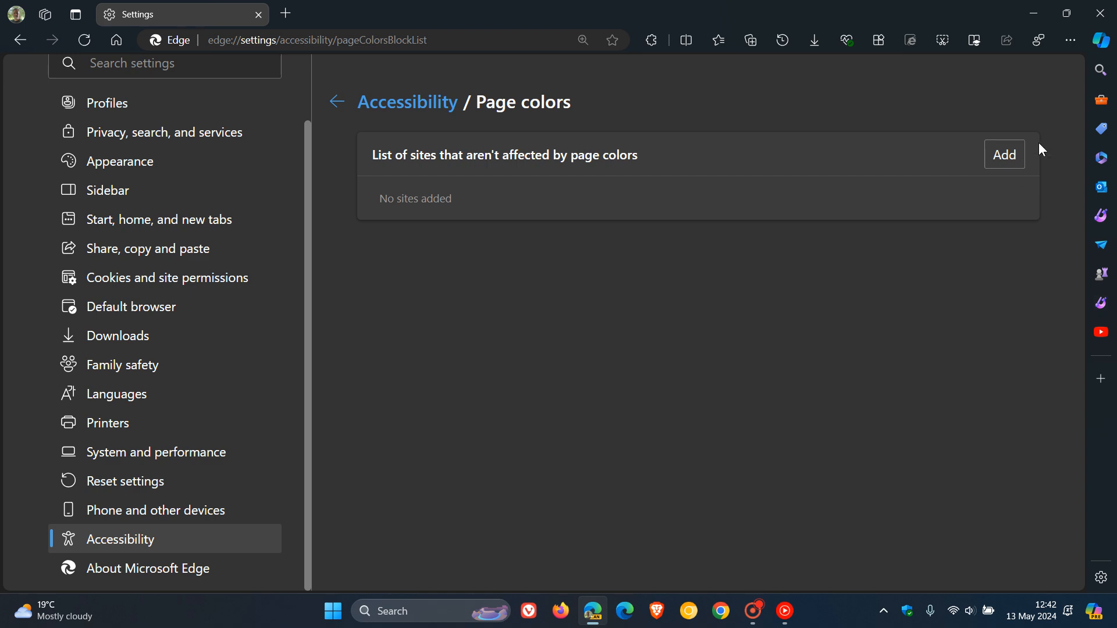
# Set Page colors to Off and disable the high-contrast-only page colors toggle.
pyautogui.click(335, 101)
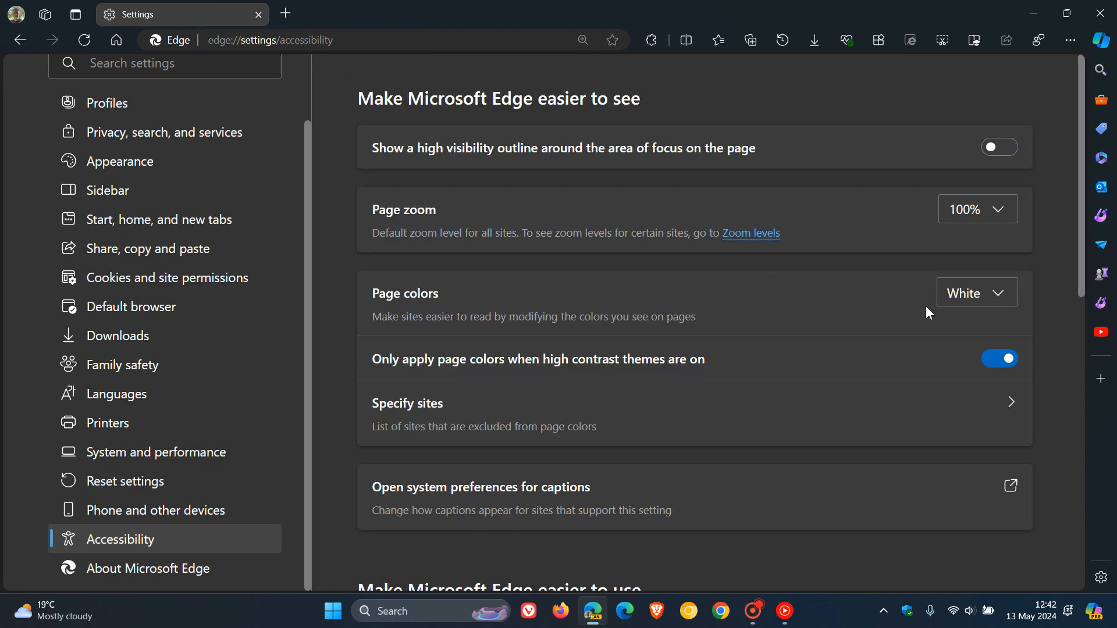
pyautogui.click(978, 292)
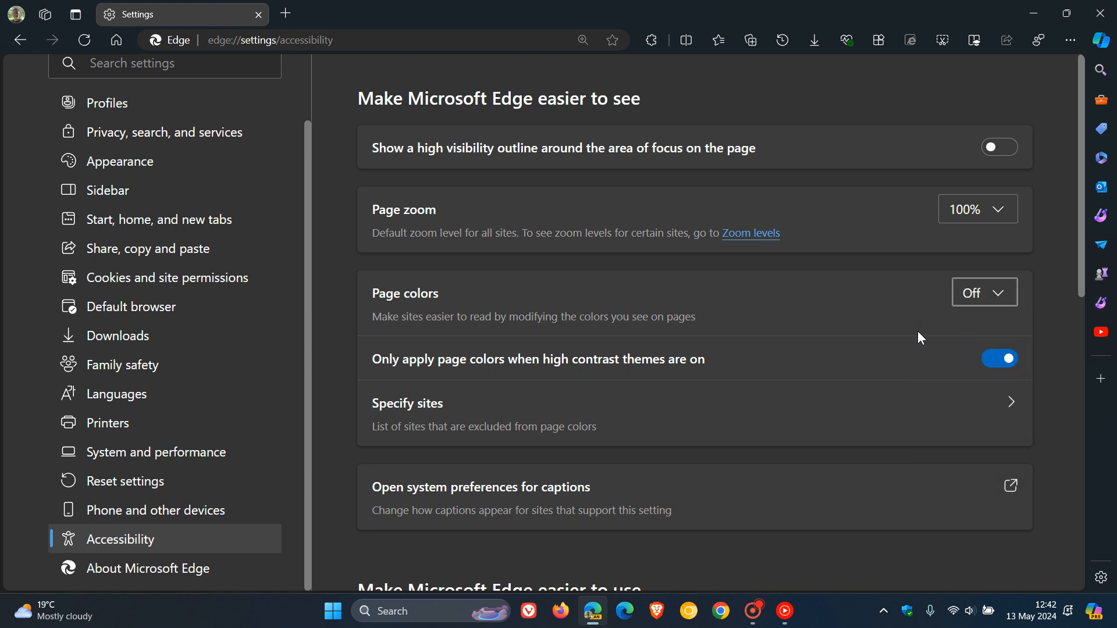
pyautogui.moveTo(973, 325)
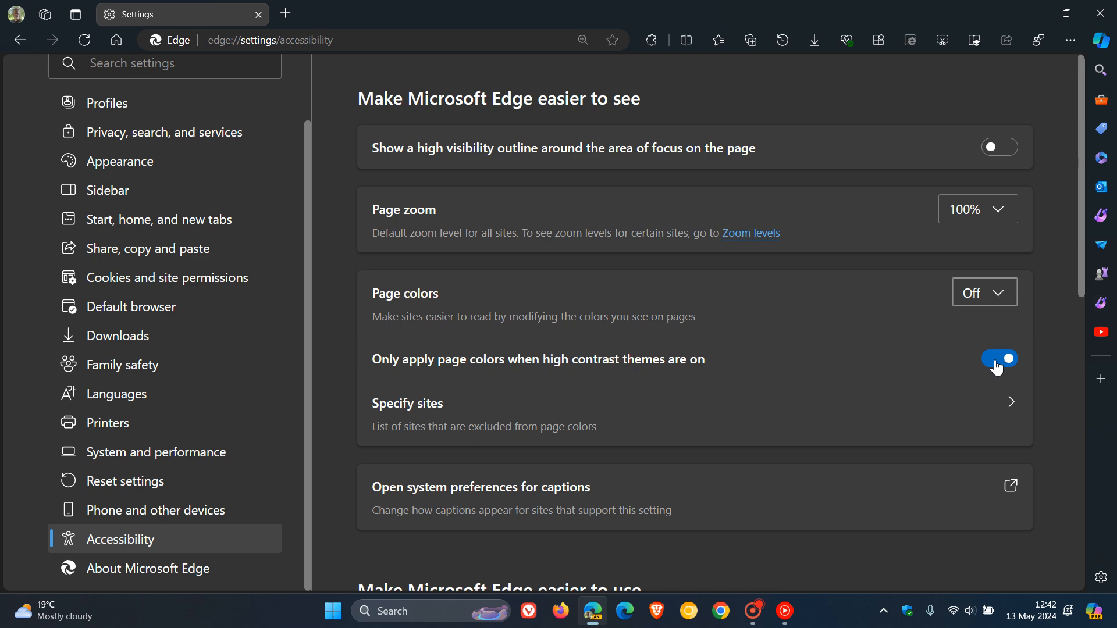
pyautogui.click(998, 359)
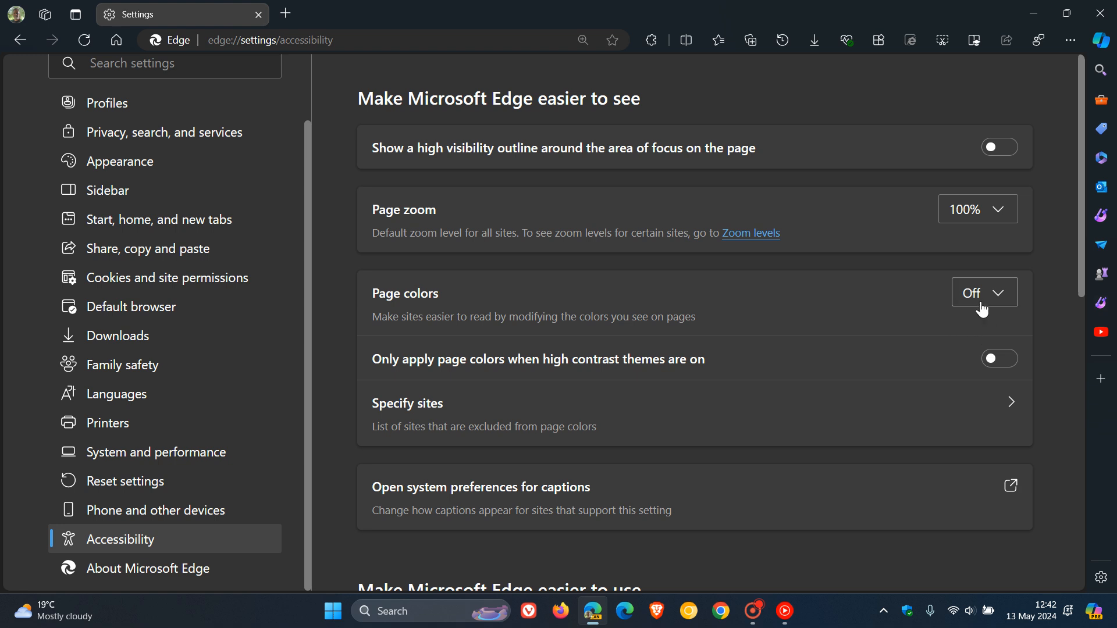
# Apply the Dusk, Desert, Black and White page colour themes in turn, leaving White.
pyautogui.click(984, 292)
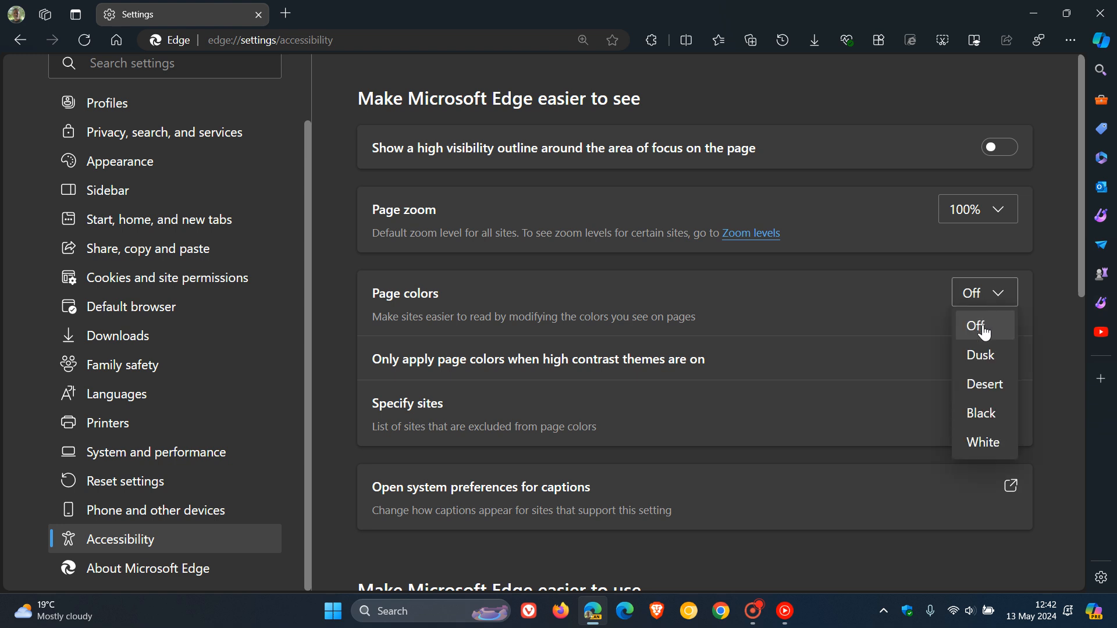
pyautogui.click(980, 355)
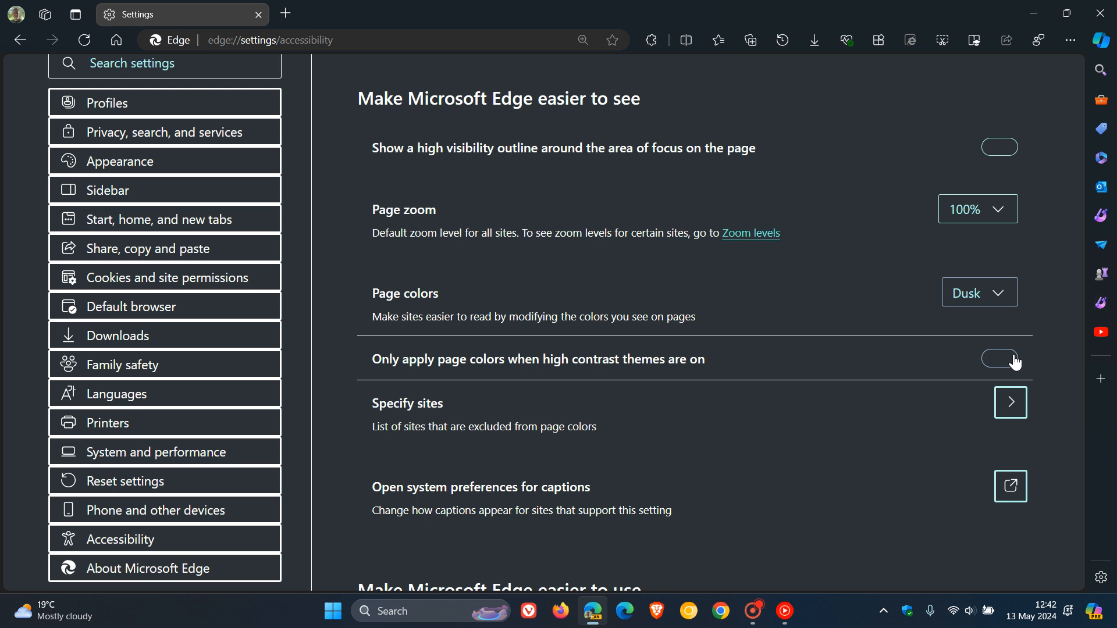
pyautogui.click(999, 359)
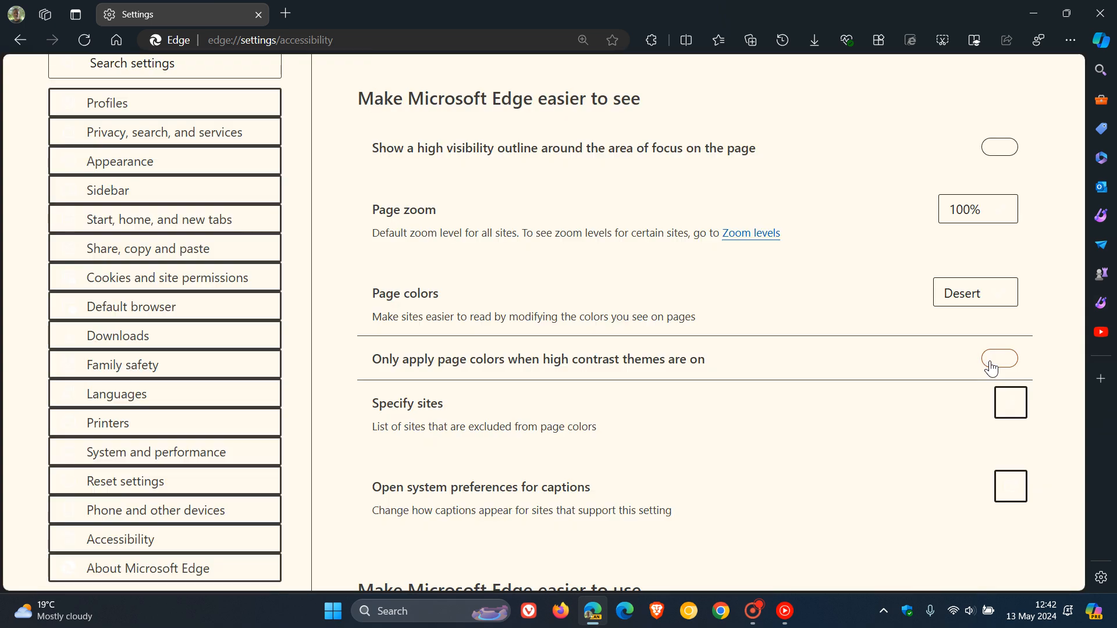
pyautogui.click(1000, 358)
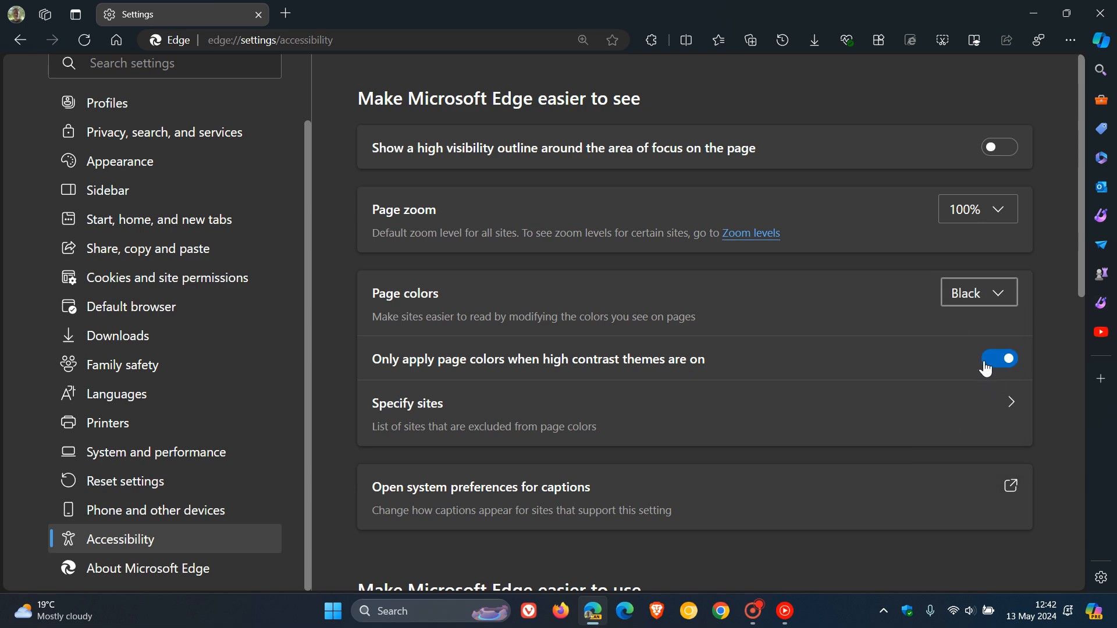
pyautogui.click(1000, 359)
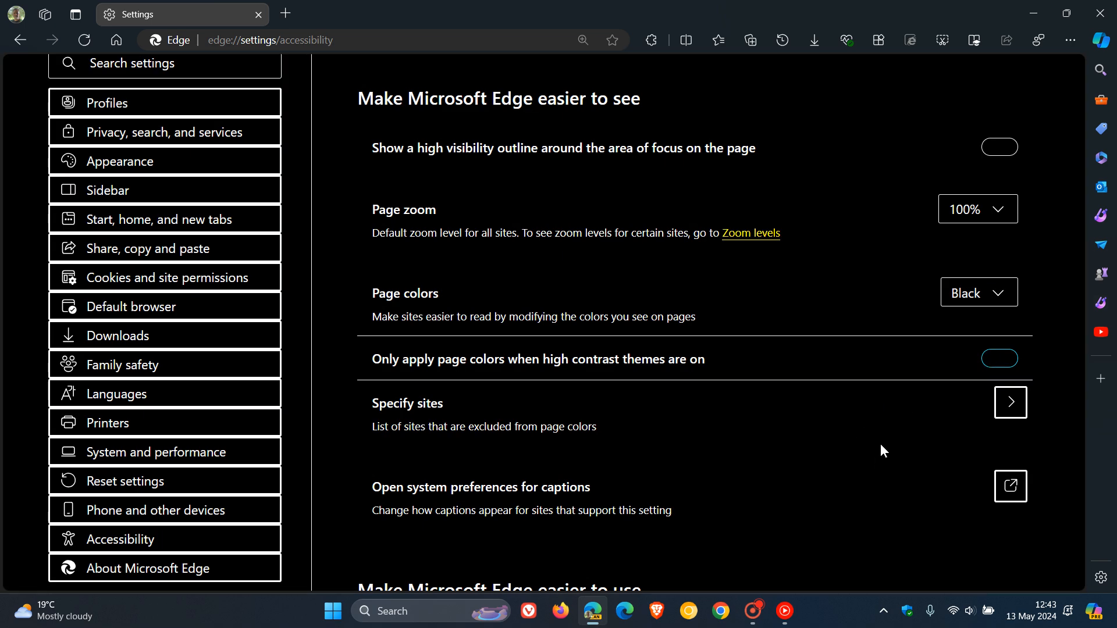
pyautogui.moveTo(849, 439)
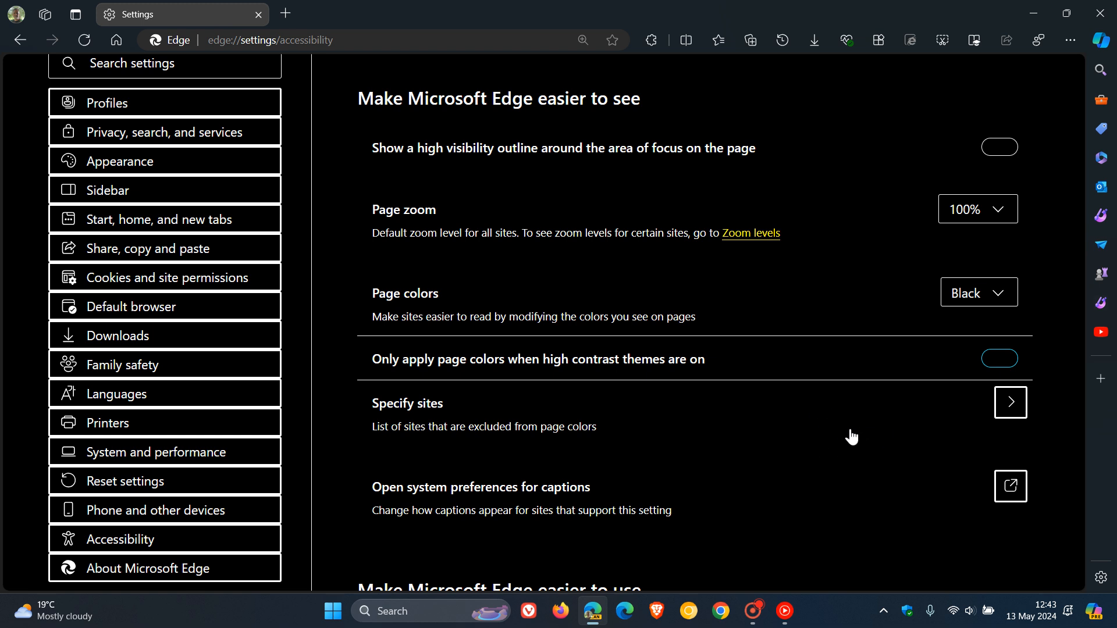
pyautogui.moveTo(970, 300)
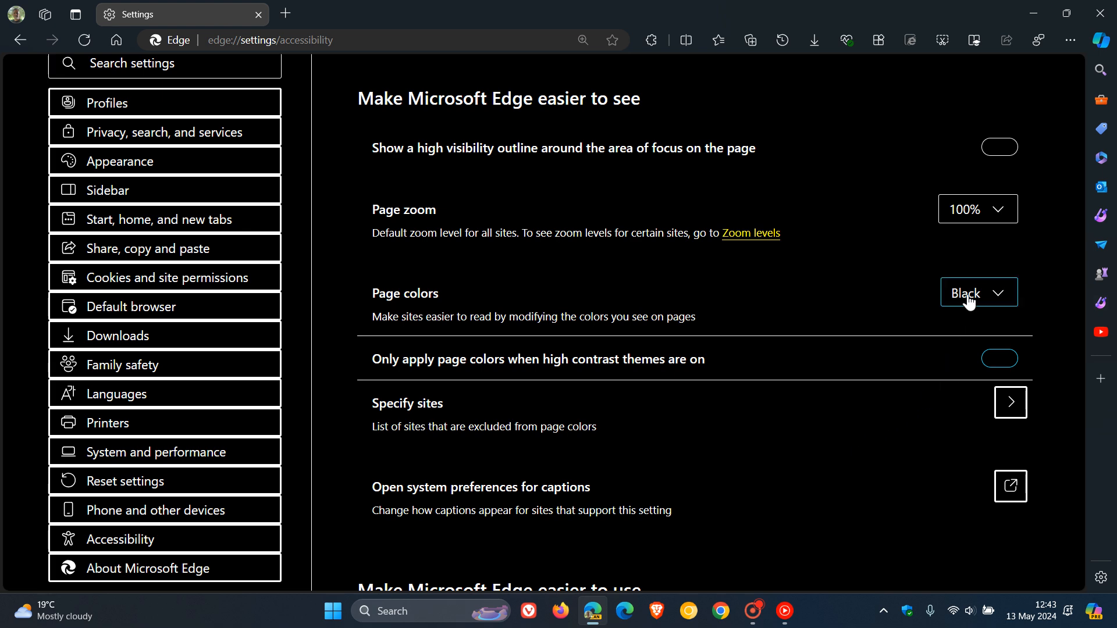
pyautogui.click(979, 293)
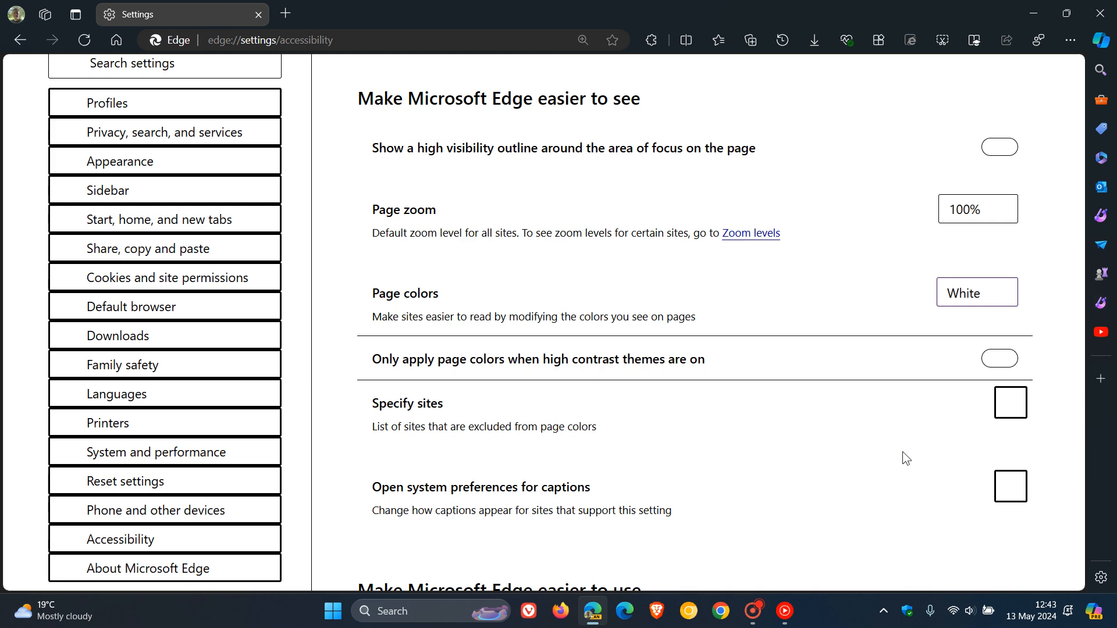
pyautogui.click(999, 359)
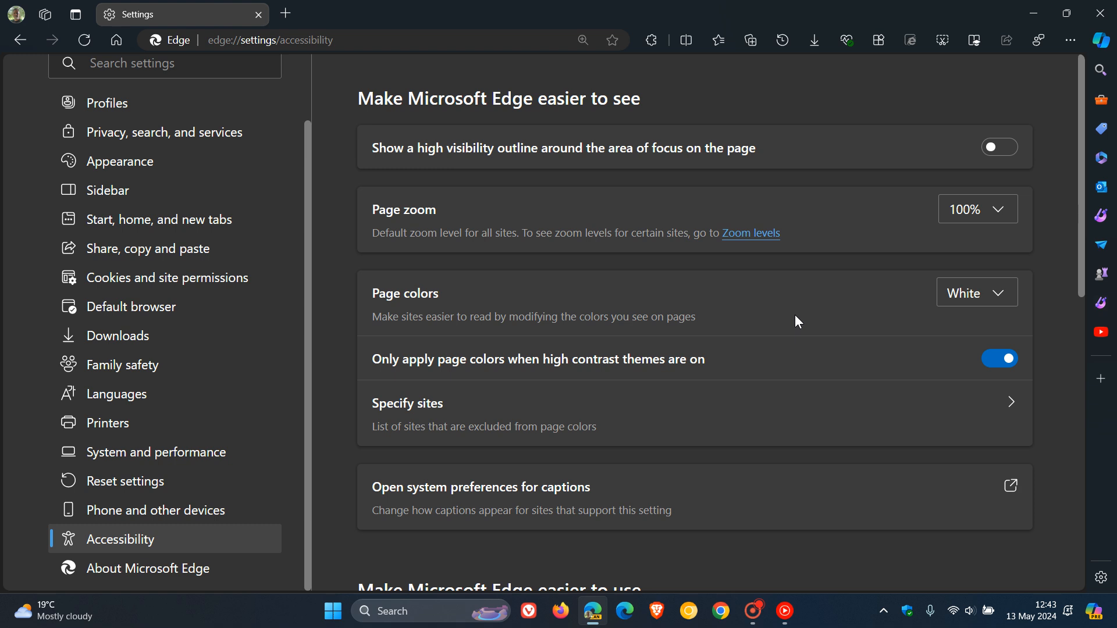
pyautogui.moveTo(583, 127)
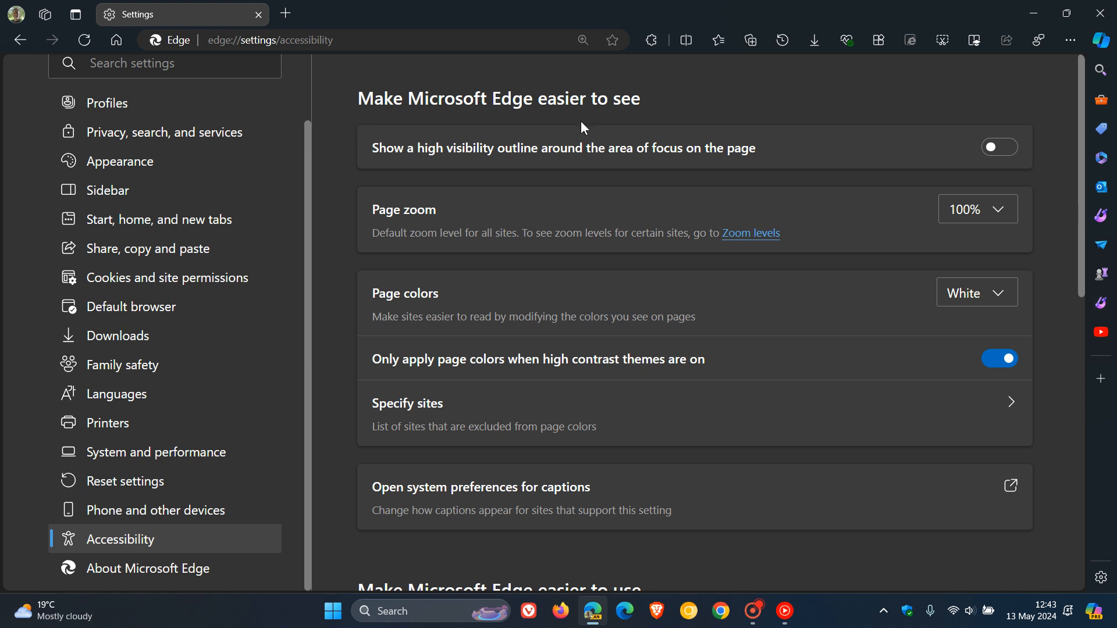
pyautogui.moveTo(687, 86)
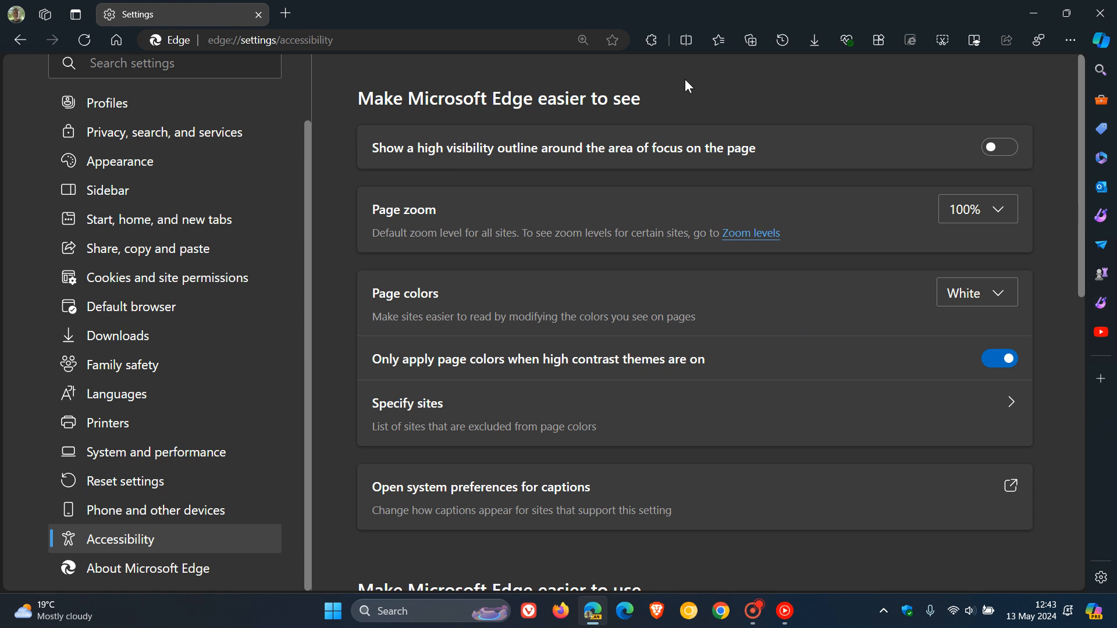
pyautogui.moveTo(942, 342)
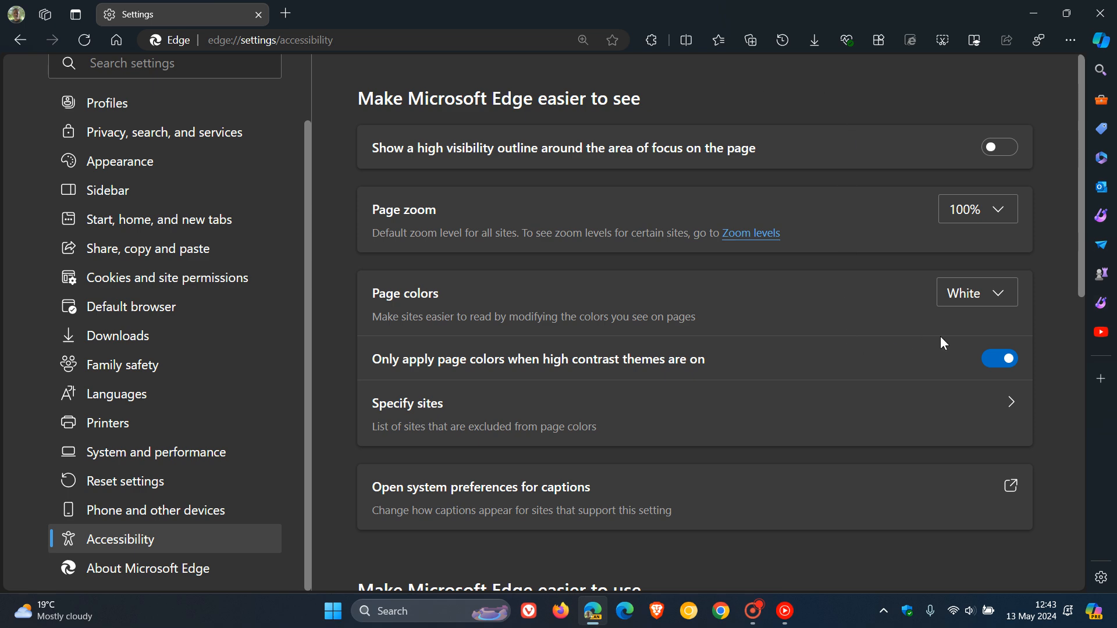
# Reset Page colors to Off, then go to the Microsoft Start home page.
pyautogui.click(976, 292)
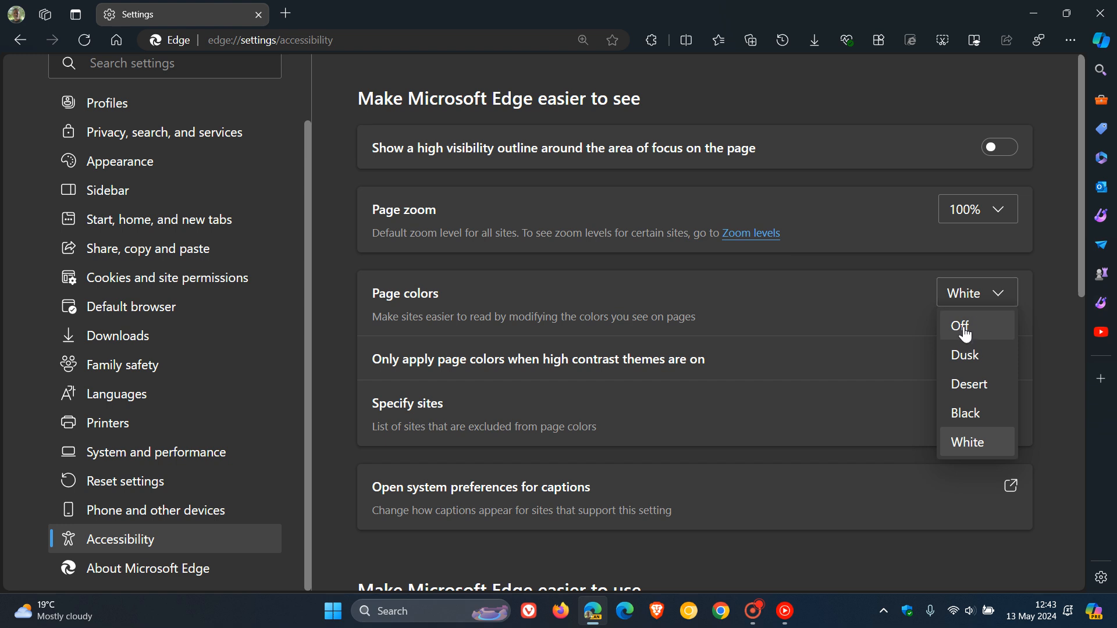
pyautogui.click(963, 354)
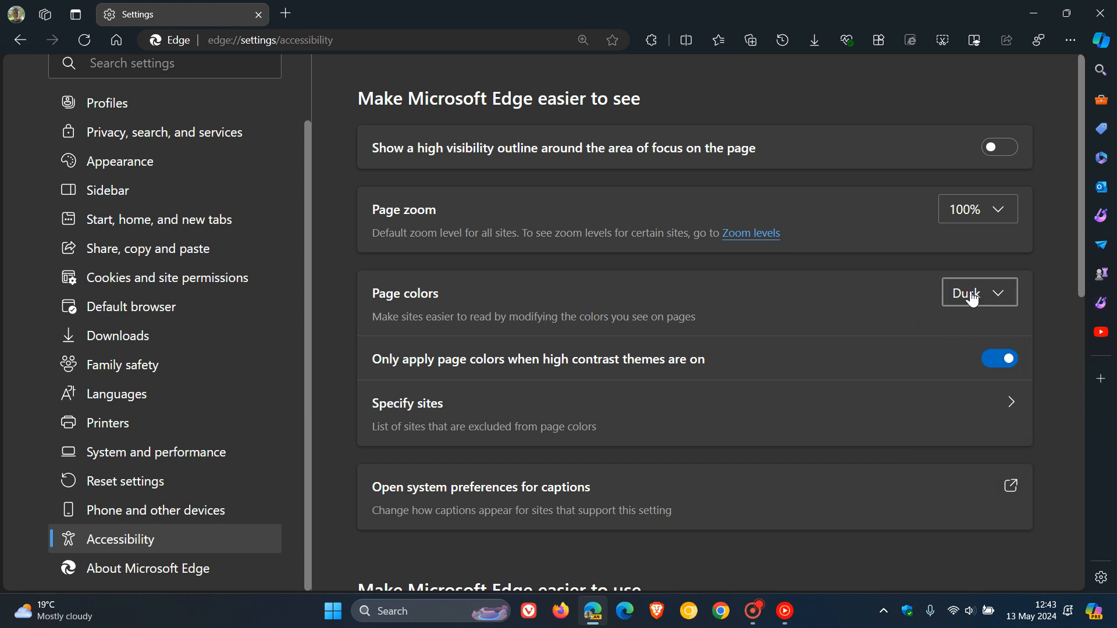
pyautogui.click(979, 294)
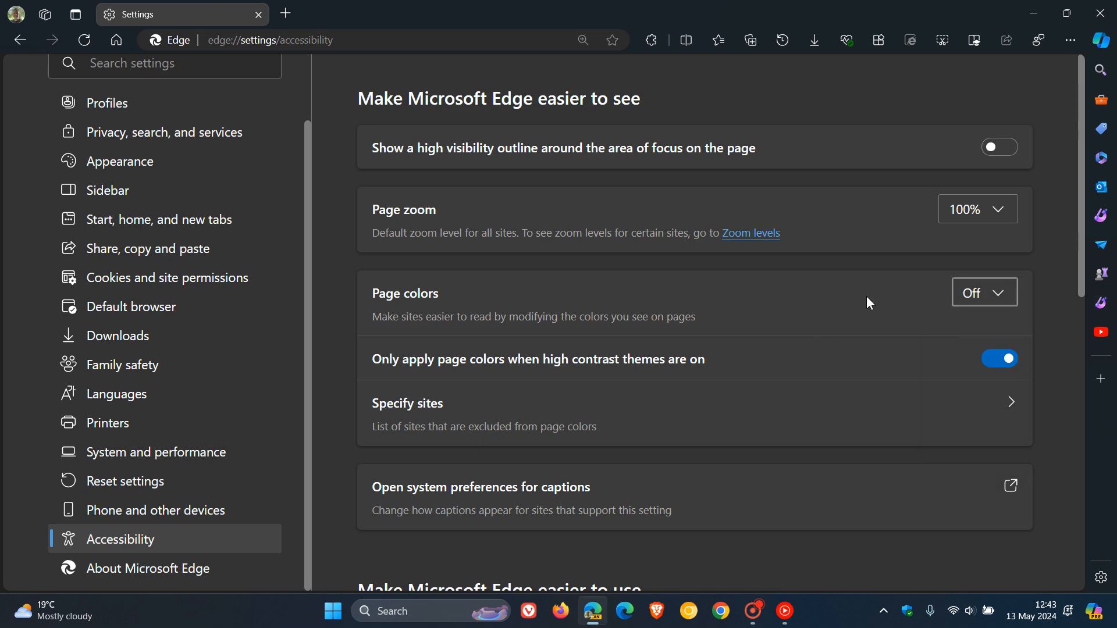
pyautogui.moveTo(840, 312)
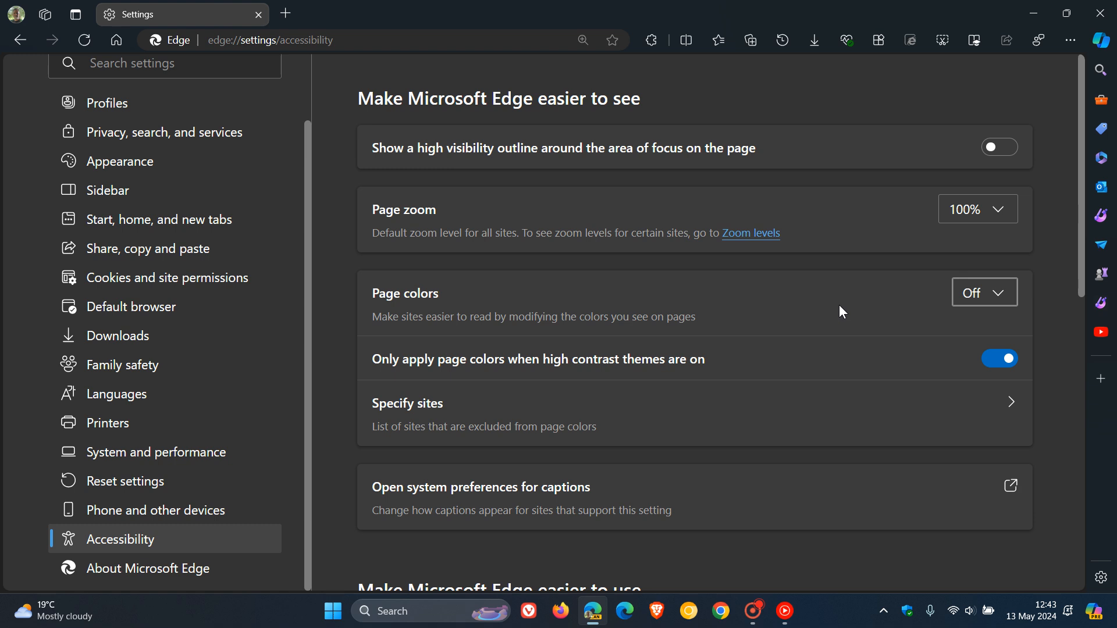
pyautogui.moveTo(847, 305)
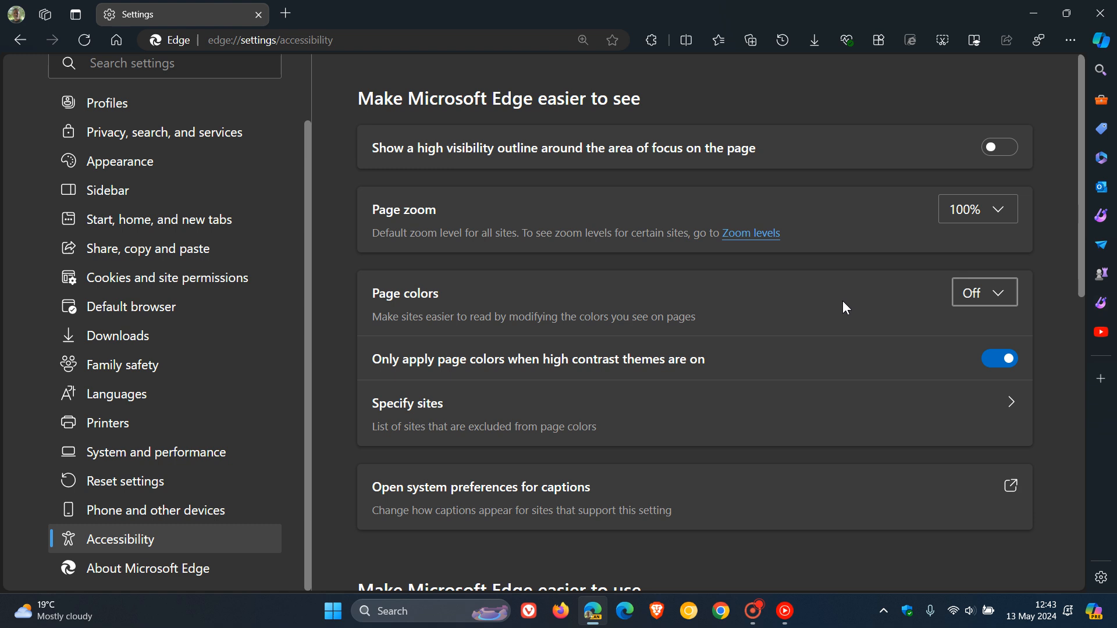
pyautogui.moveTo(840, 312)
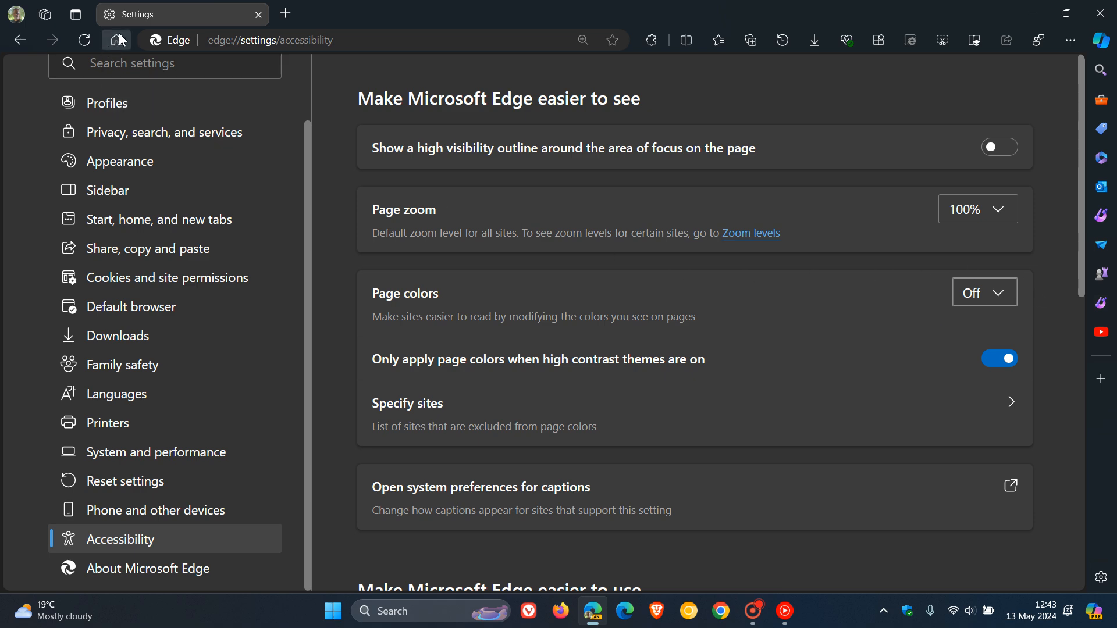
pyautogui.click(117, 40)
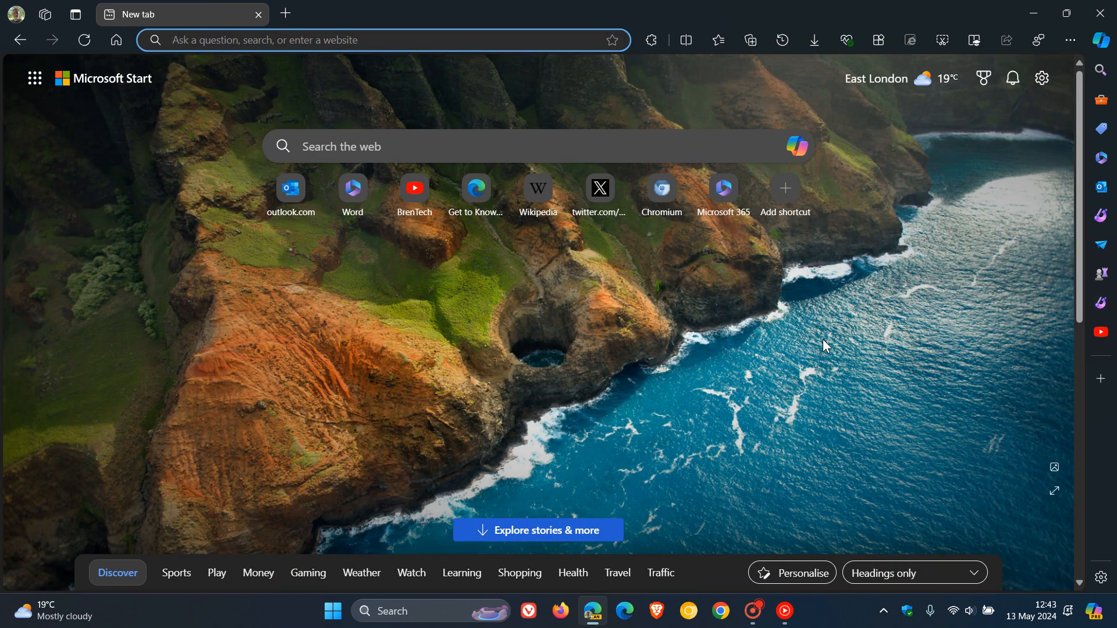